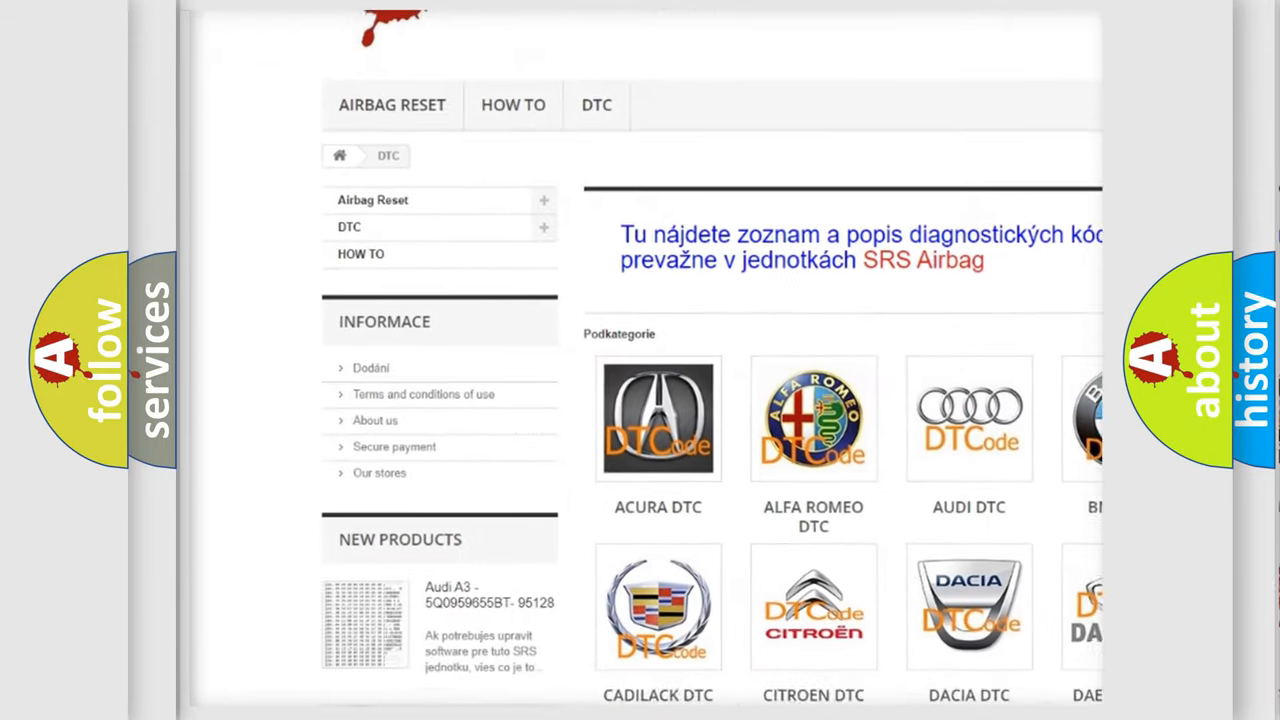
- Advance past the Description text to the Cause section listing the faulty Class 2 circuit and high-resistance PCM power/ground circuits
scroll("down", 3)
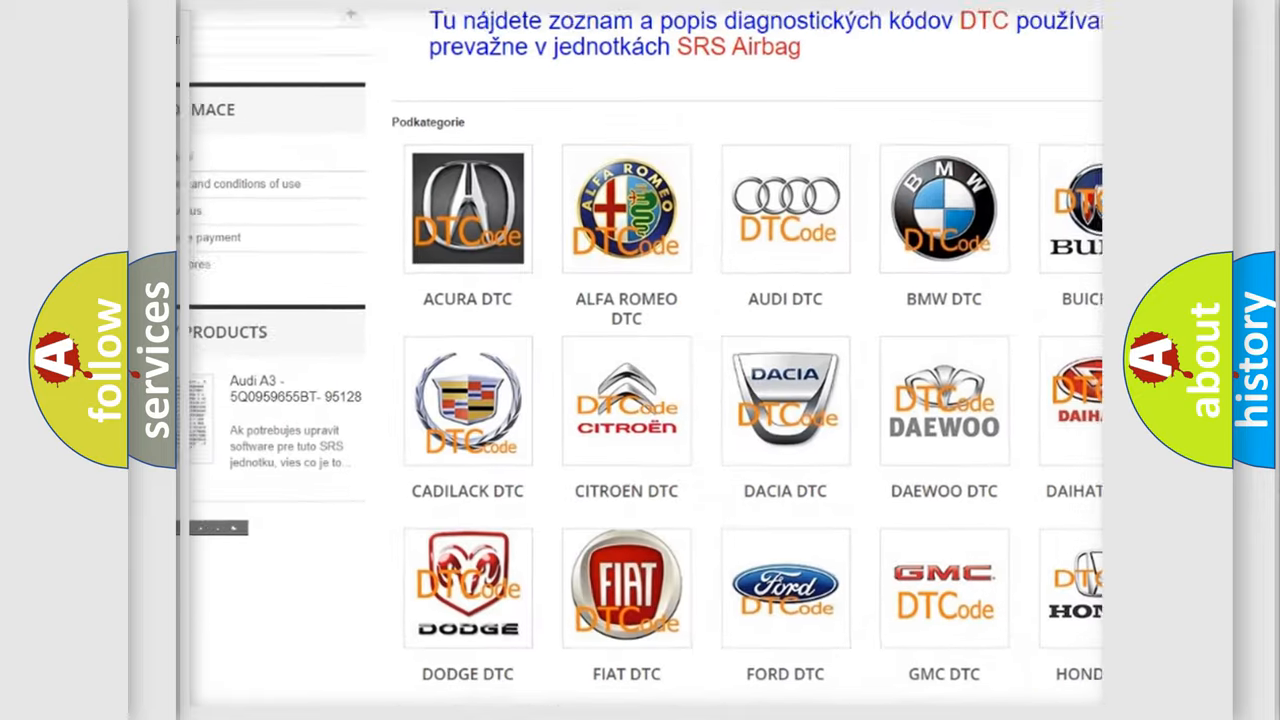
scroll("down", 3)
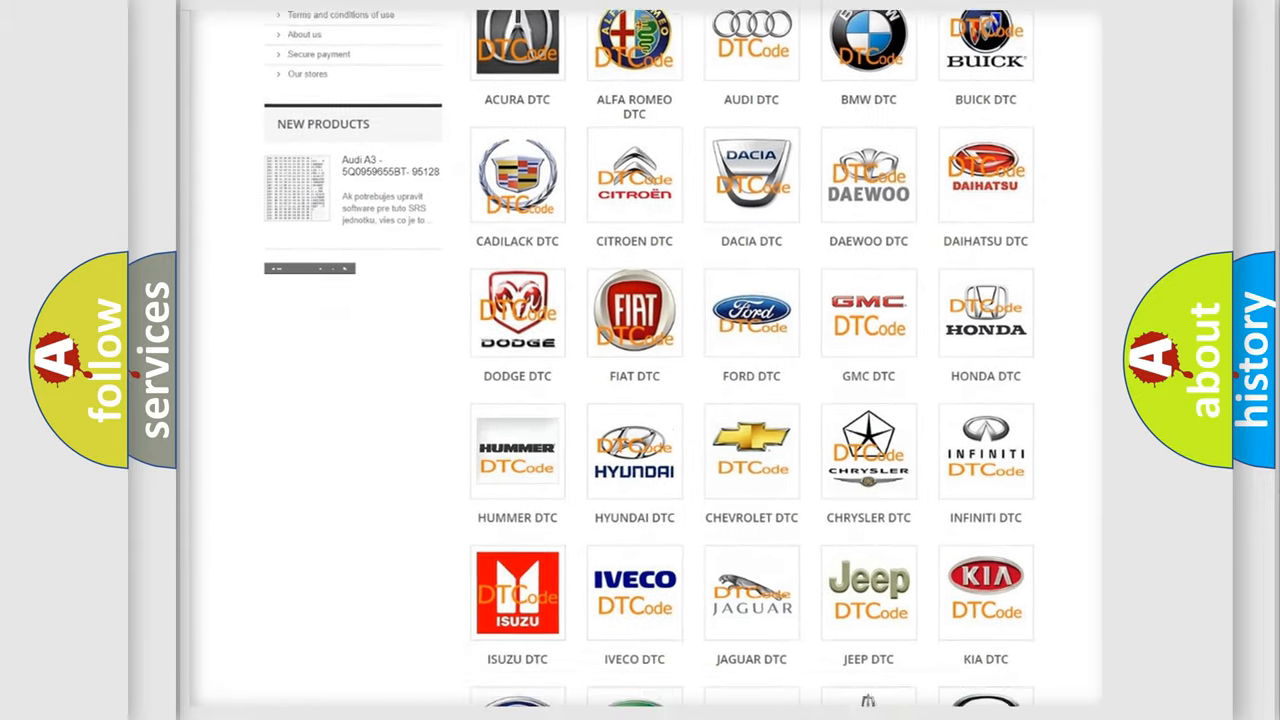
scroll("down", 3)
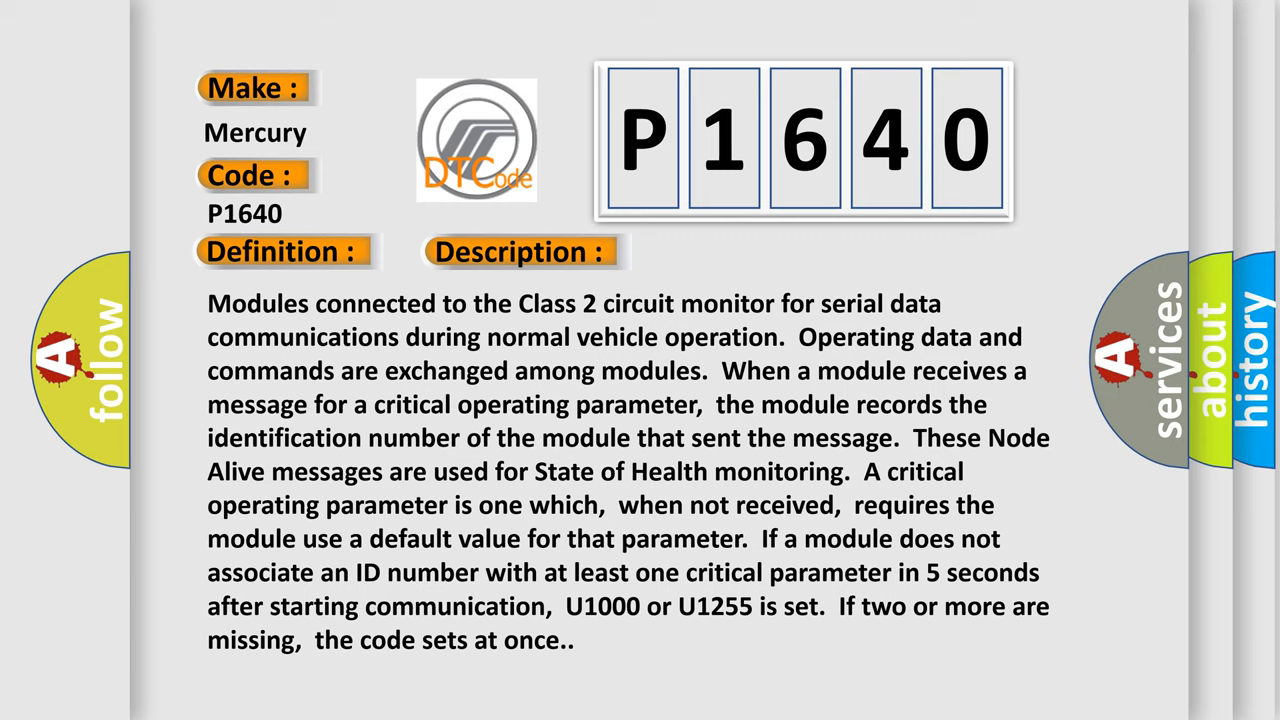
left_click(736, 252)
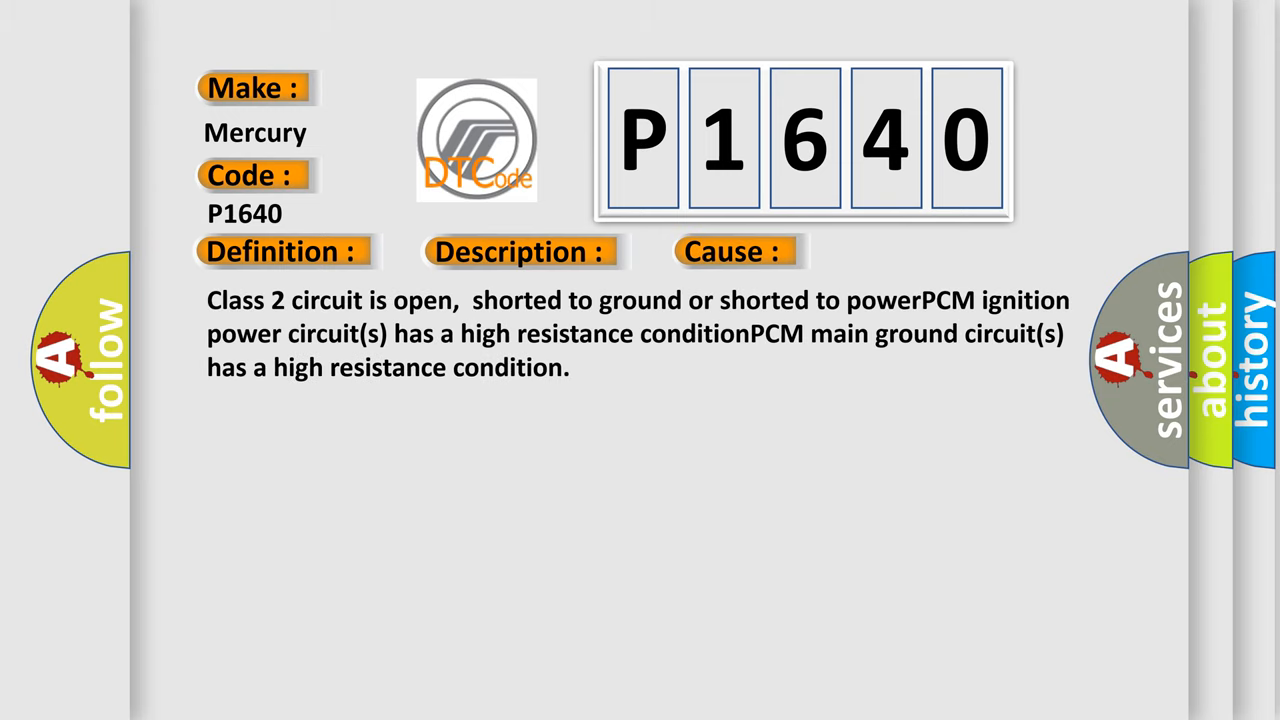